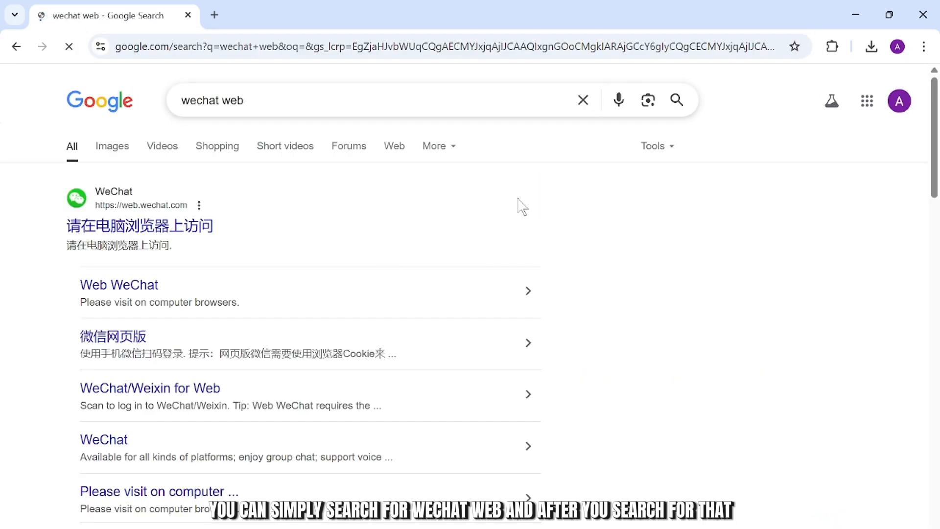
# Reach the Weixin for Windows 4.0.5 download page from the 'wechat web' search results
pyautogui.scroll(-3)
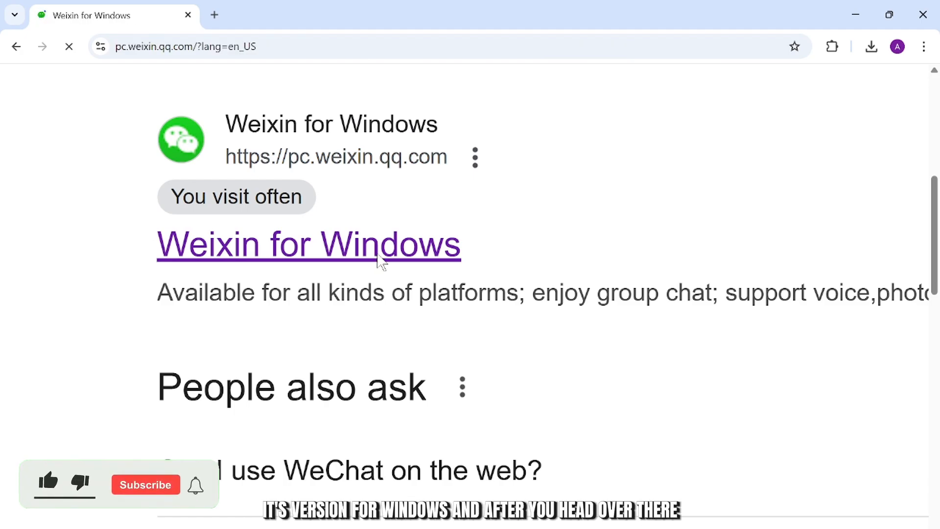
pyautogui.click(308, 243)
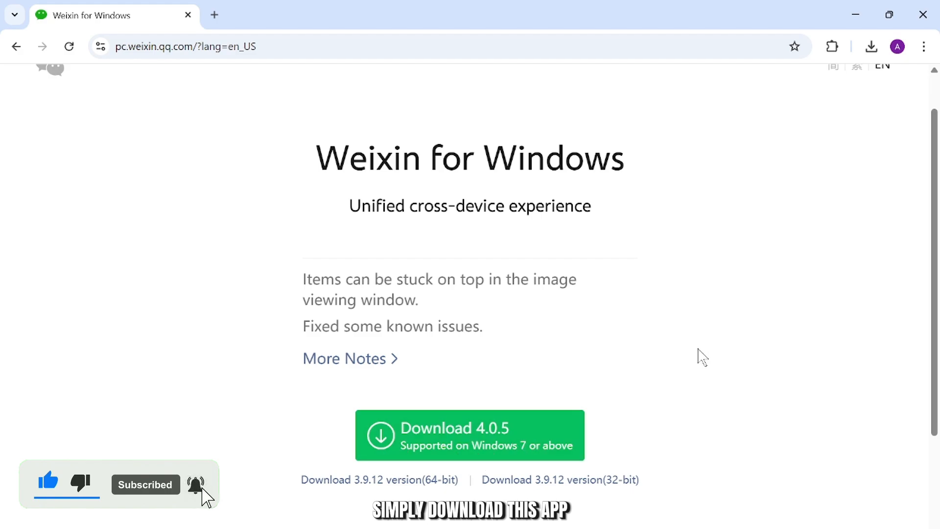
pyautogui.click(870, 46)
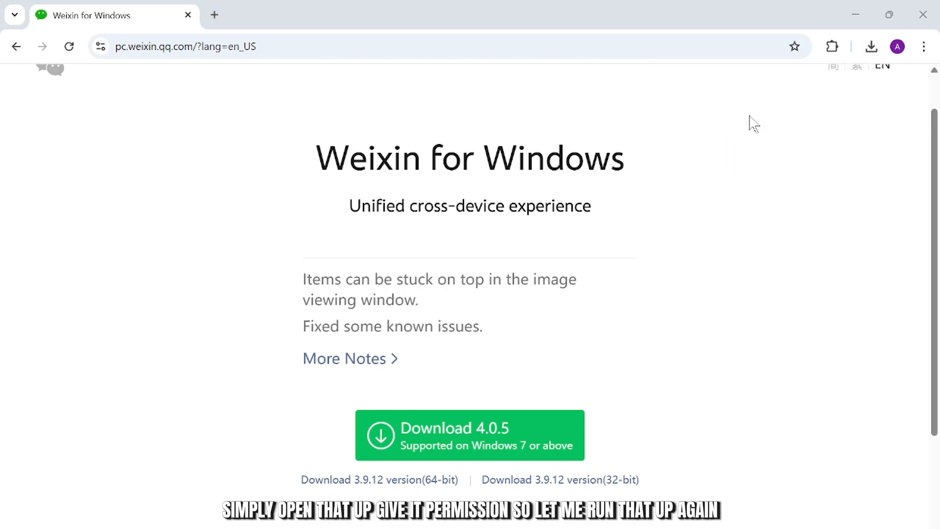
pyautogui.moveTo(878, 96)
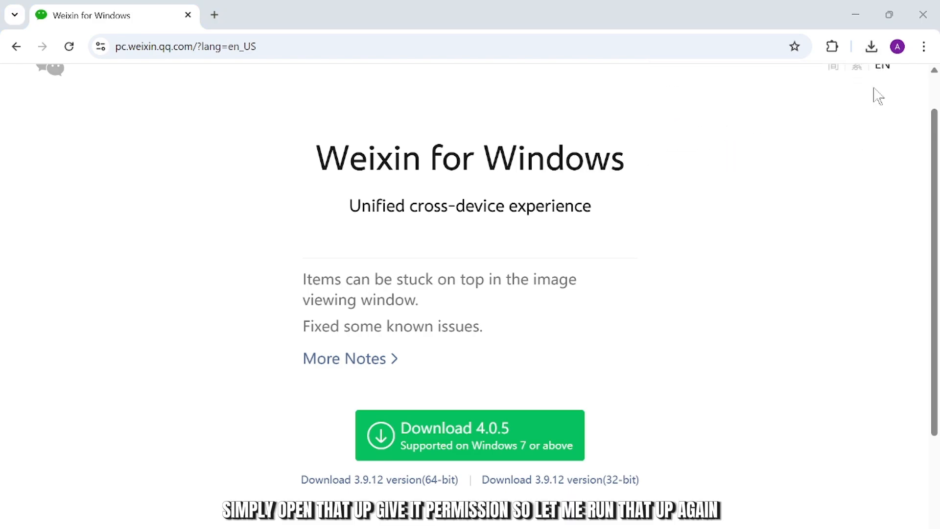
# Run the downloaded WeChatWin.exe, accept the Terms and Privacy Policy, and install WeChat 4.0.5
pyautogui.click(871, 46)
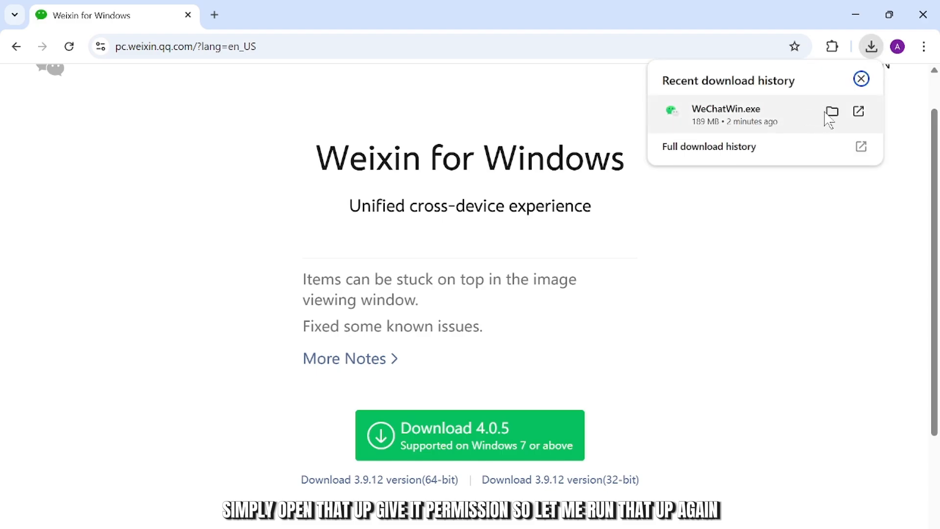
pyautogui.click(858, 112)
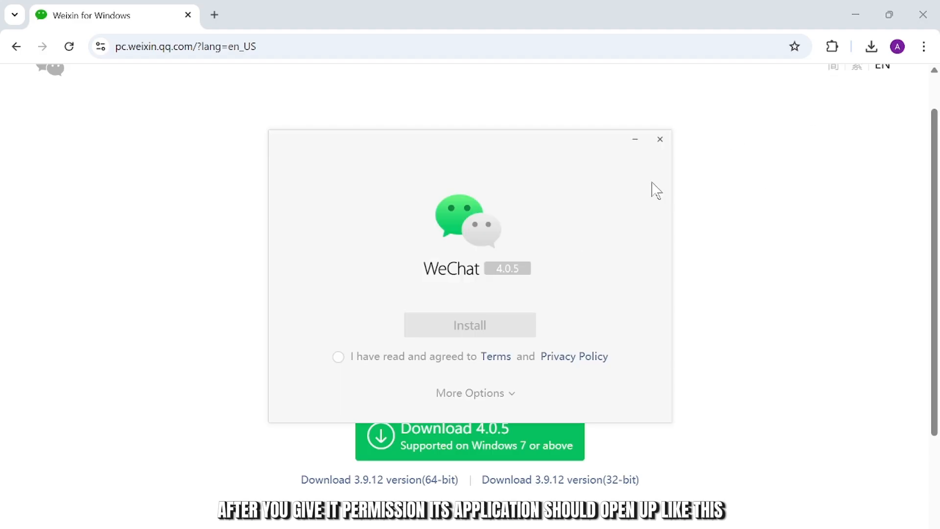
pyautogui.click(337, 357)
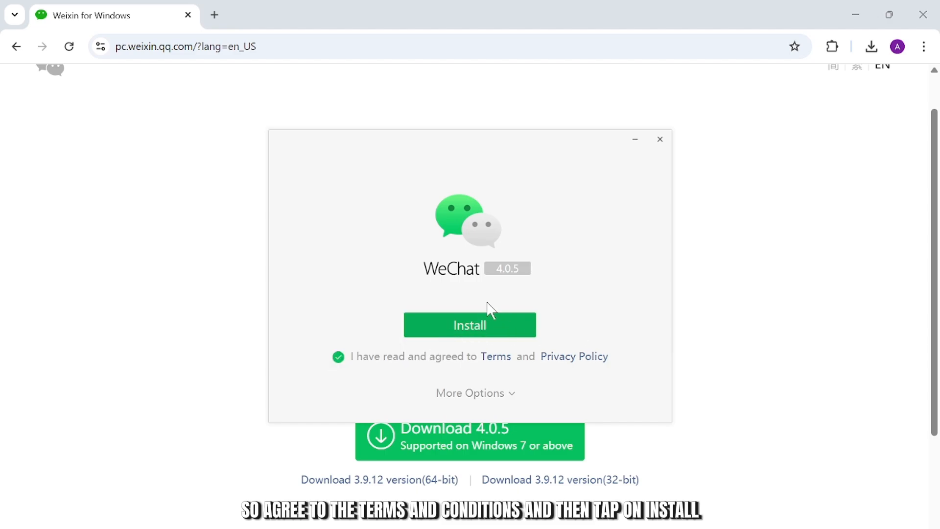
pyautogui.click(469, 325)
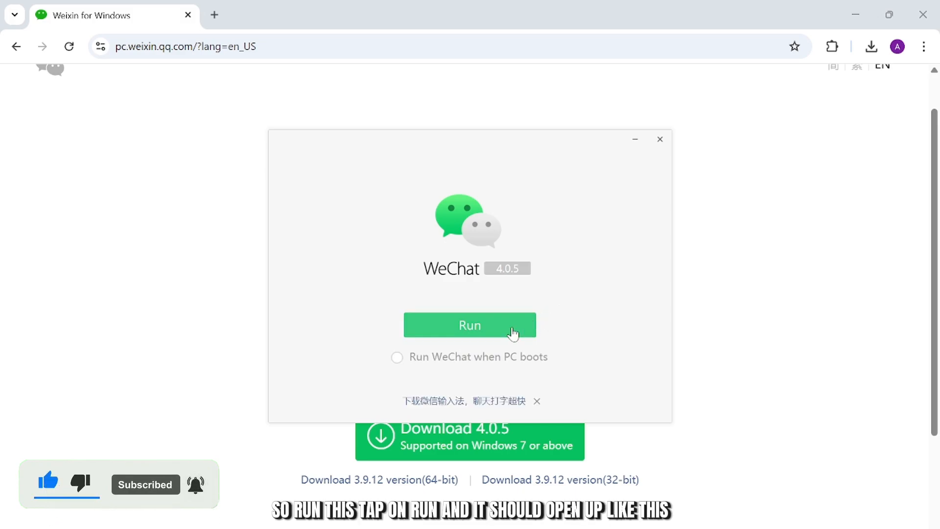
# Launch the newly installed WeChat to its QR-code login window, then close that window
pyautogui.click(469, 325)
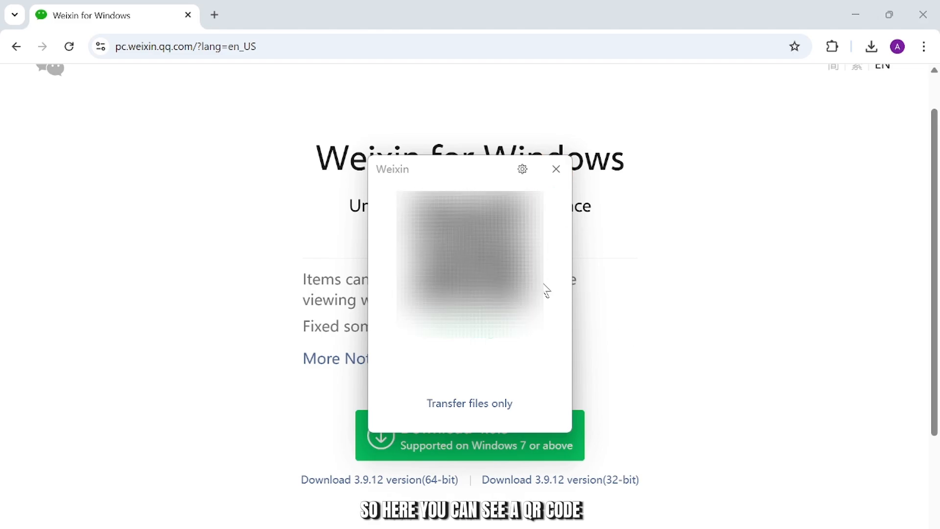
pyautogui.moveTo(509, 347)
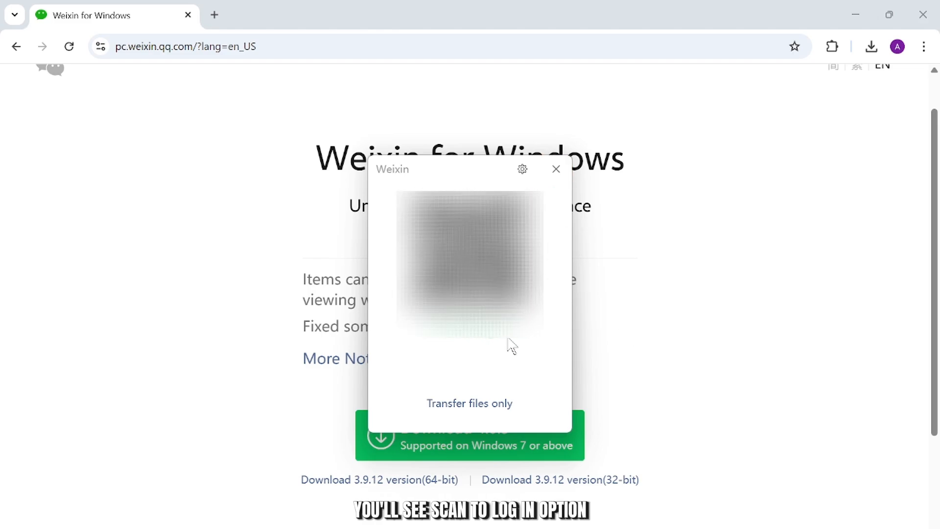
pyautogui.moveTo(564, 203)
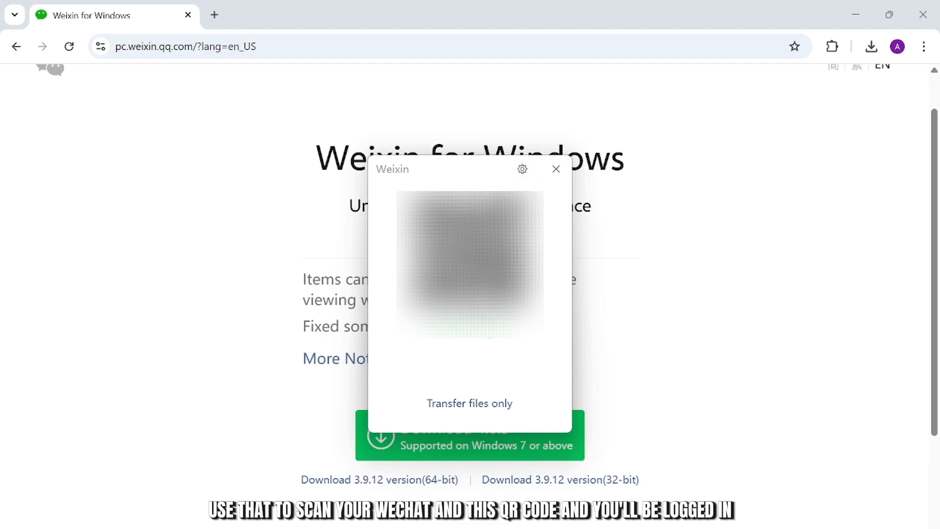
pyautogui.click(554, 169)
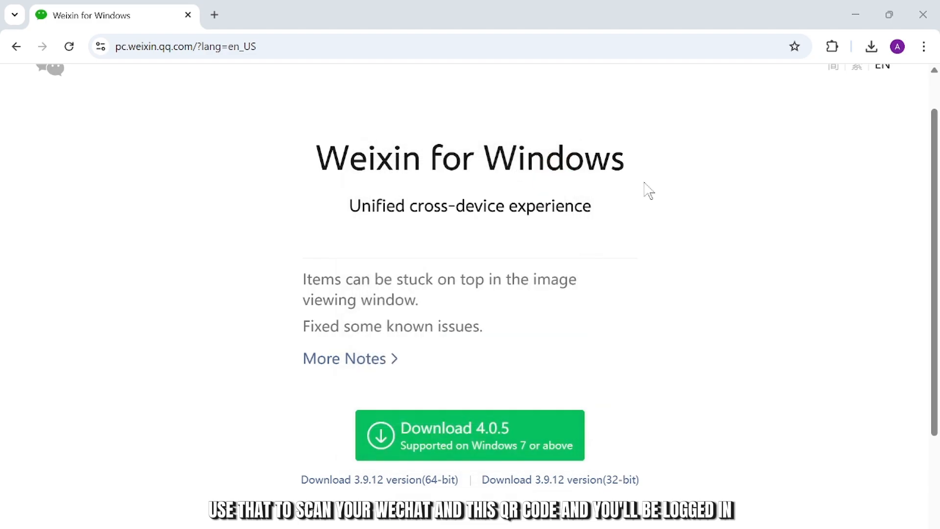